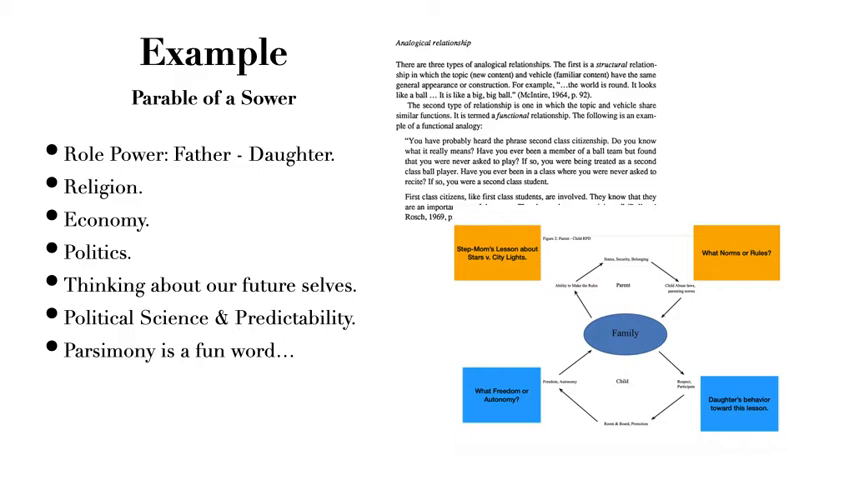
mouse_move(636, 196)
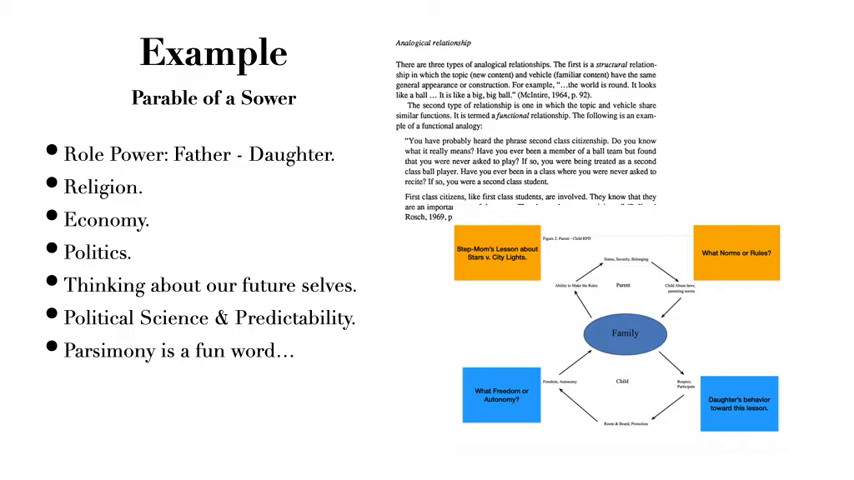